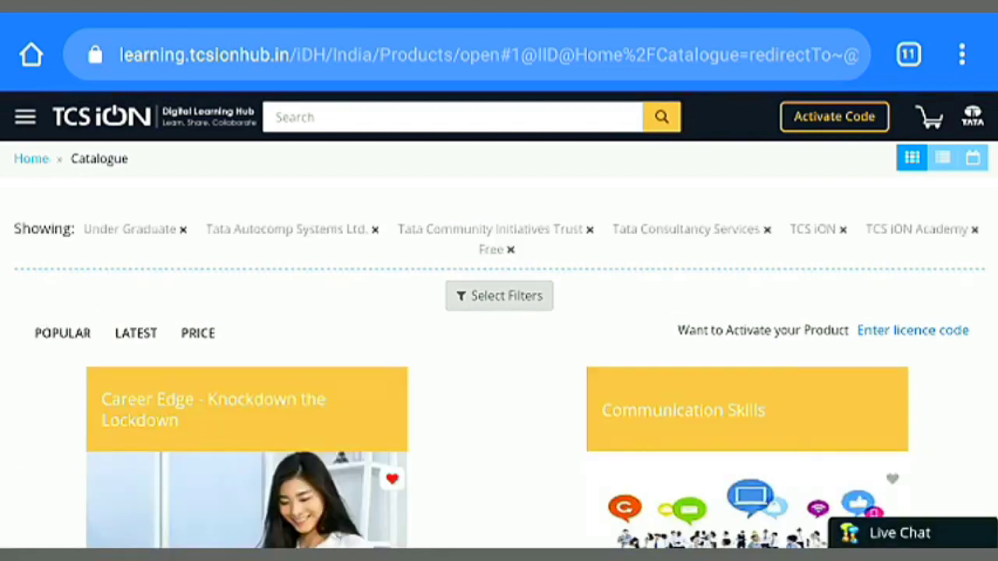
Scroll the free-course catalogue down until the Interview Skills course card appears.
scroll(down, 3)
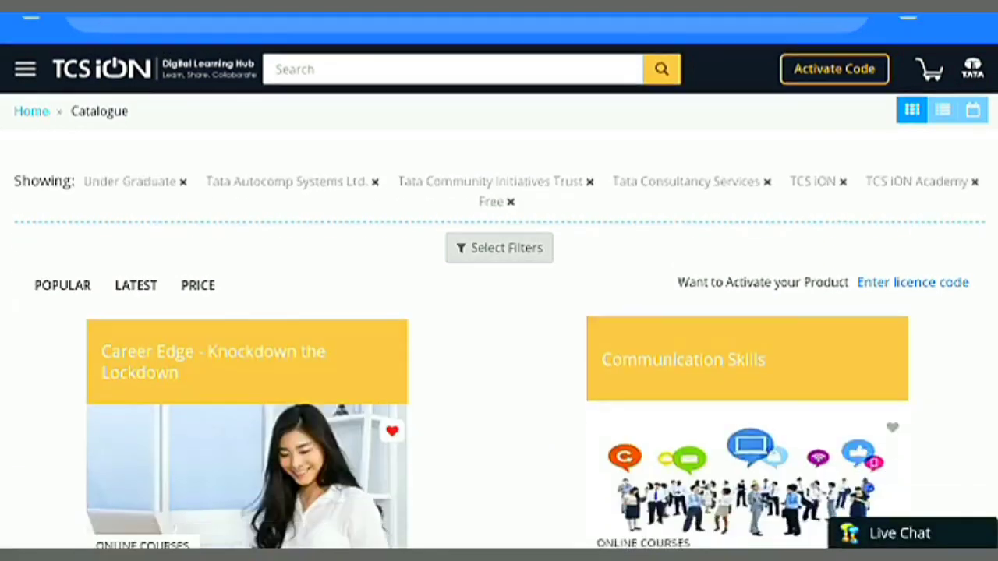
scroll(down, 3)
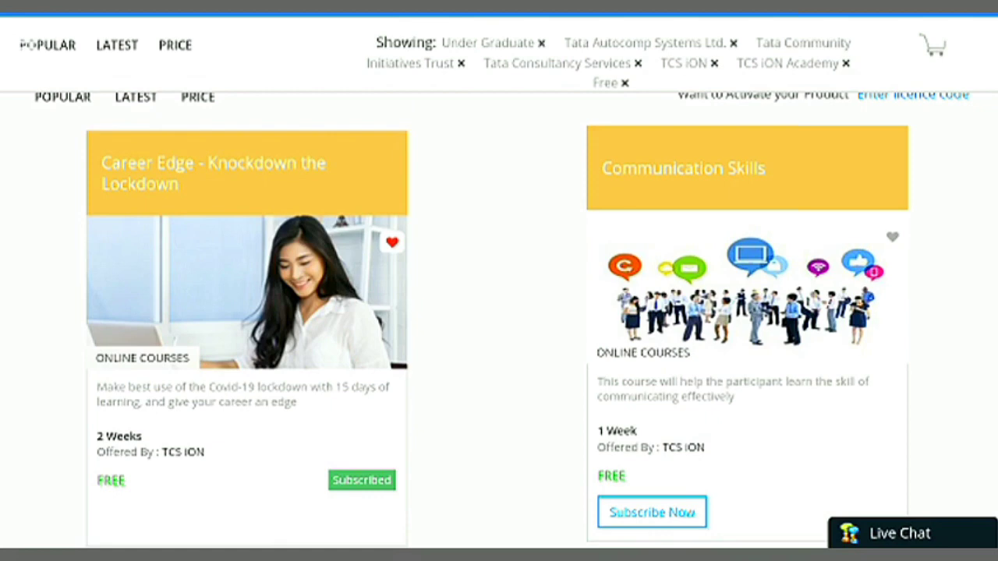
scroll(down, 3)
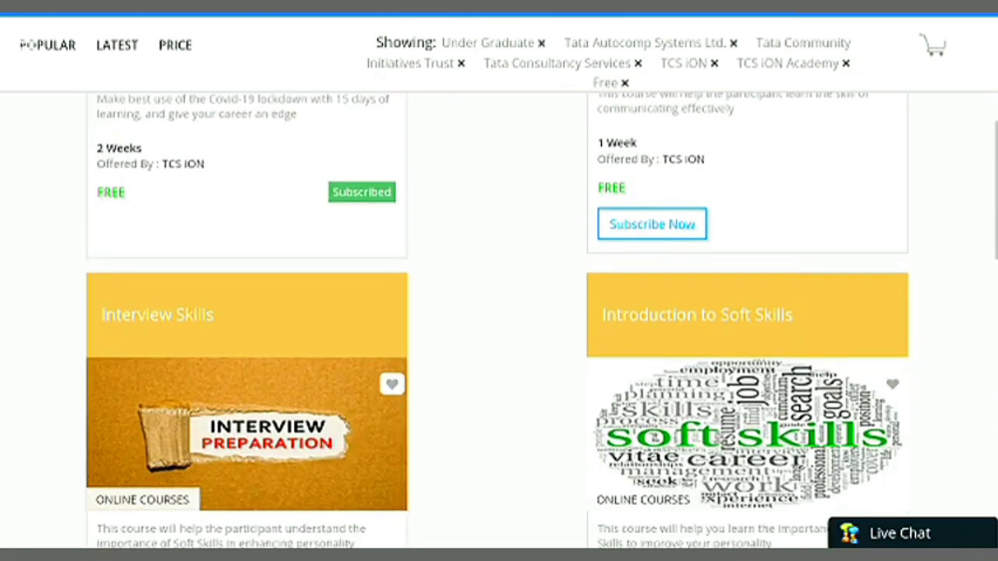
scroll(down, 3)
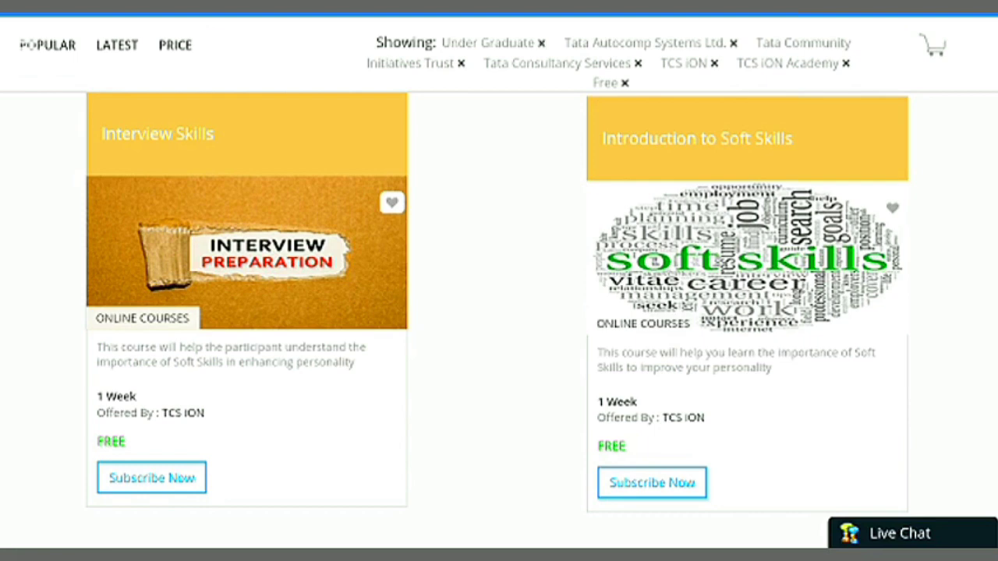
View the Interview Skills course page details, including its free one-week format.
click(159, 131)
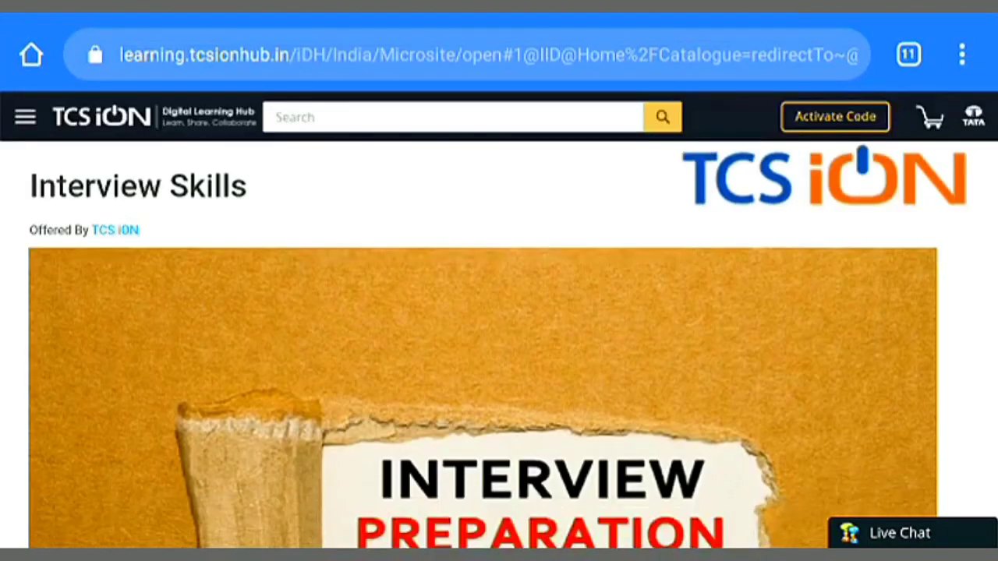
scroll(down, 3)
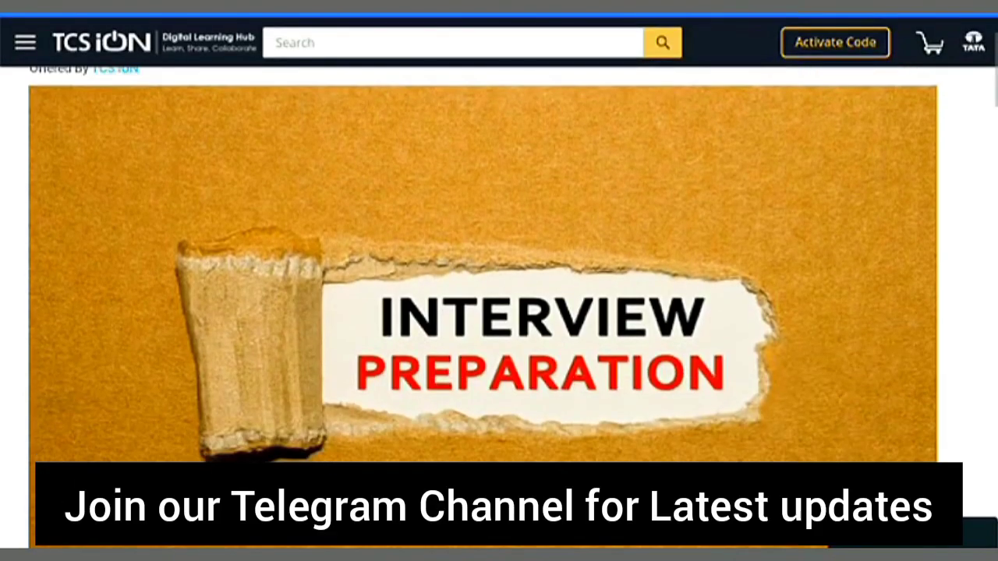
scroll(down, 3)
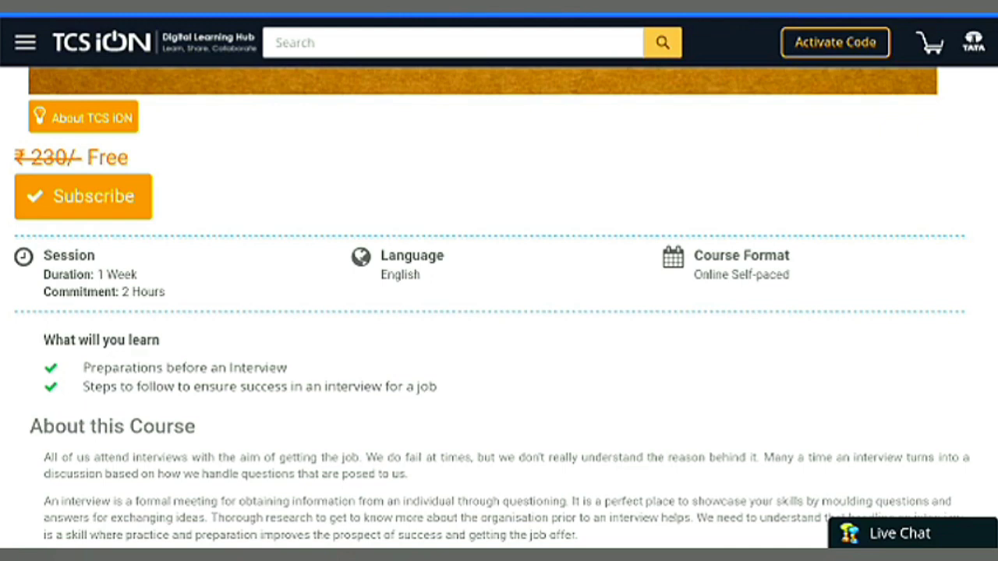
scroll(down, 3)
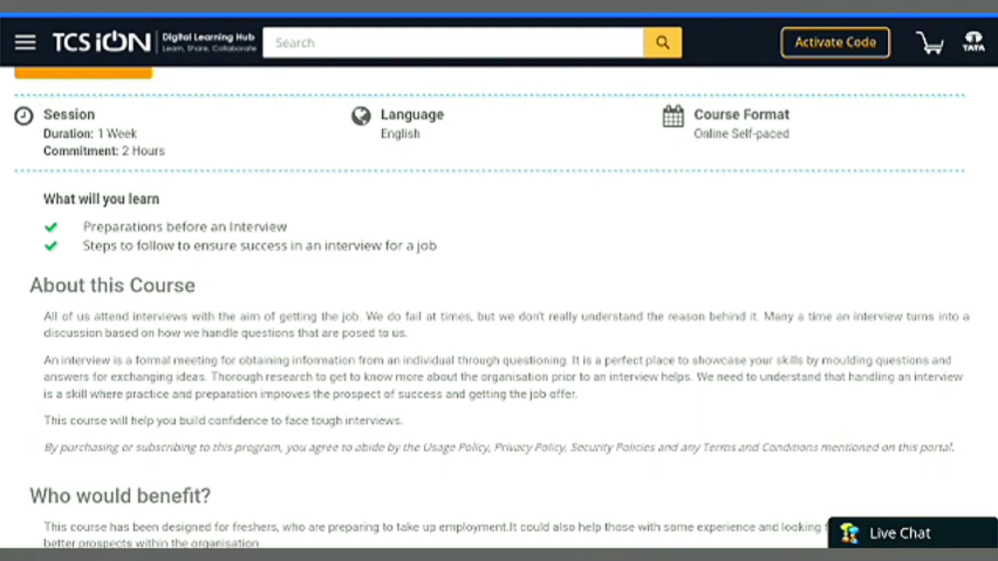
scroll(down, 3)
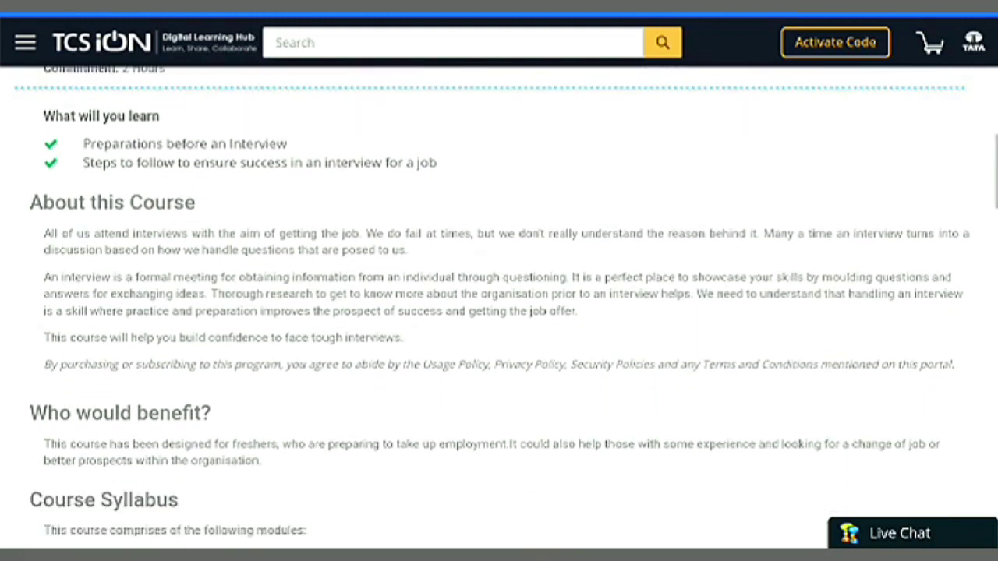
scroll(down, 3)
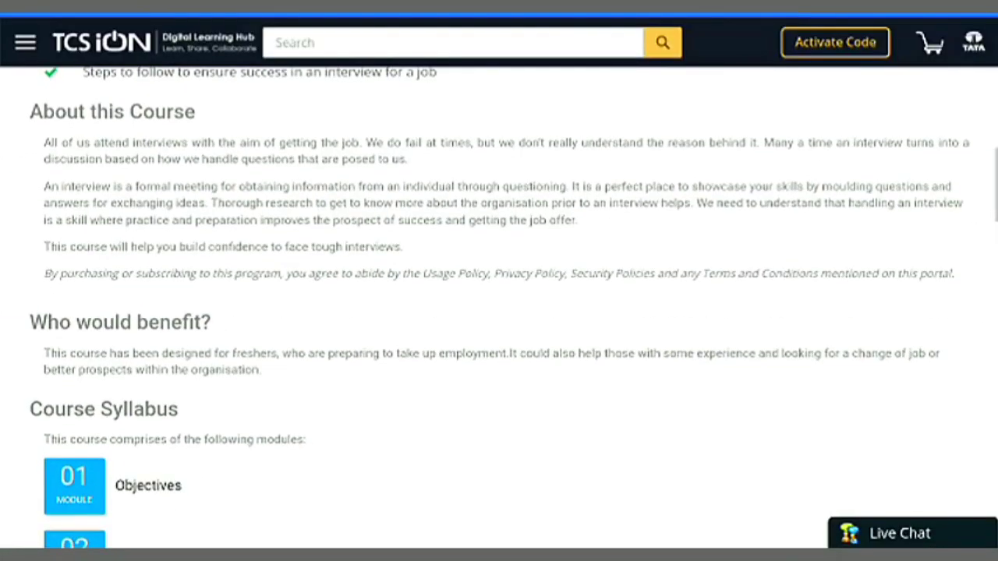
scroll(down, 3)
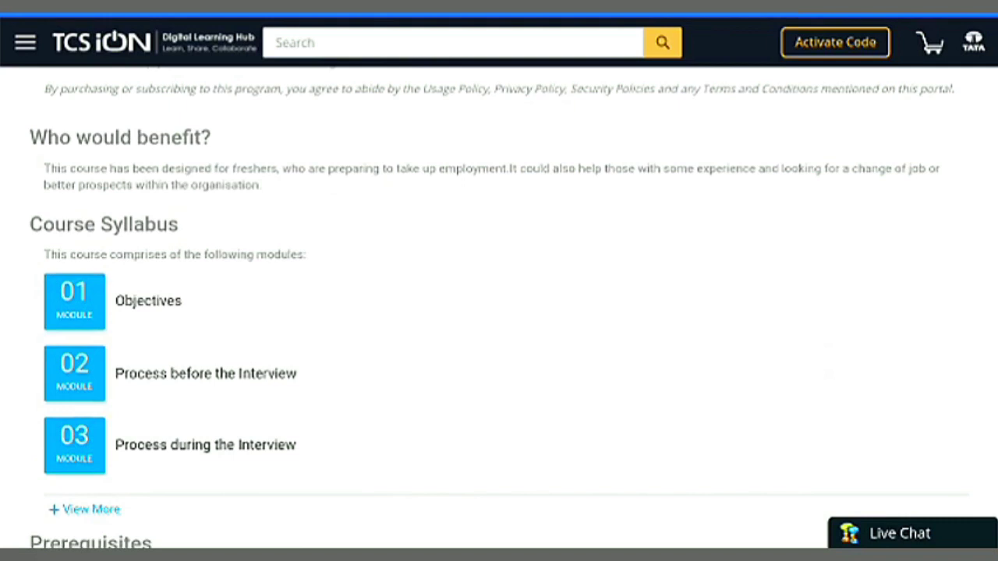
Expand the full five-module Course Syllabus and reach the About Certification section.
click(81, 508)
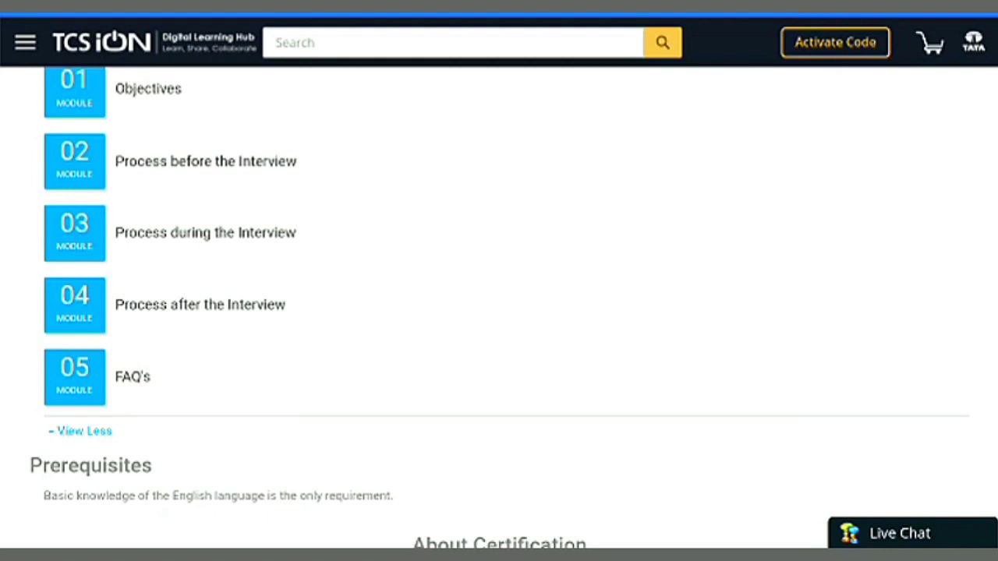
scroll(down, 3)
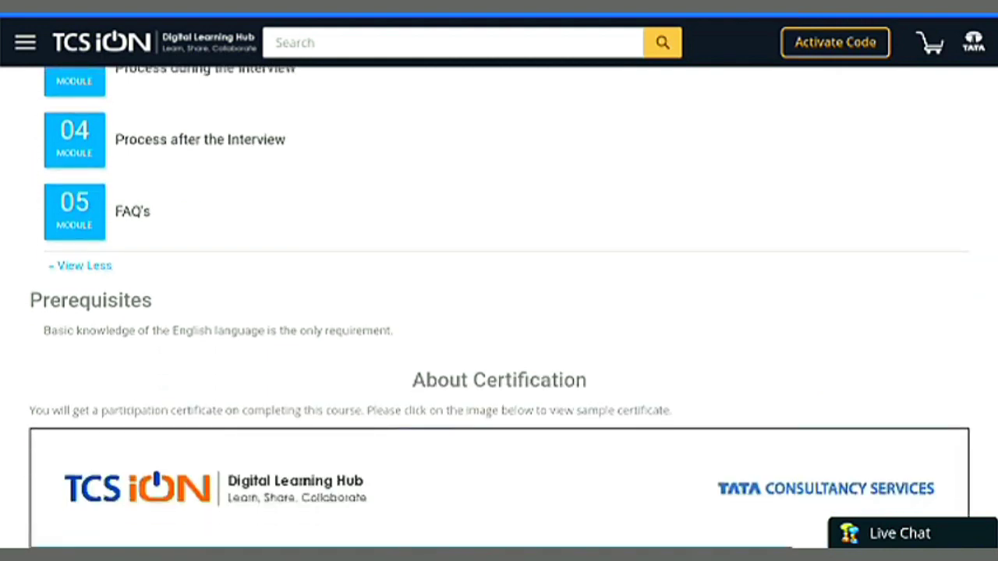
scroll(down, 3)
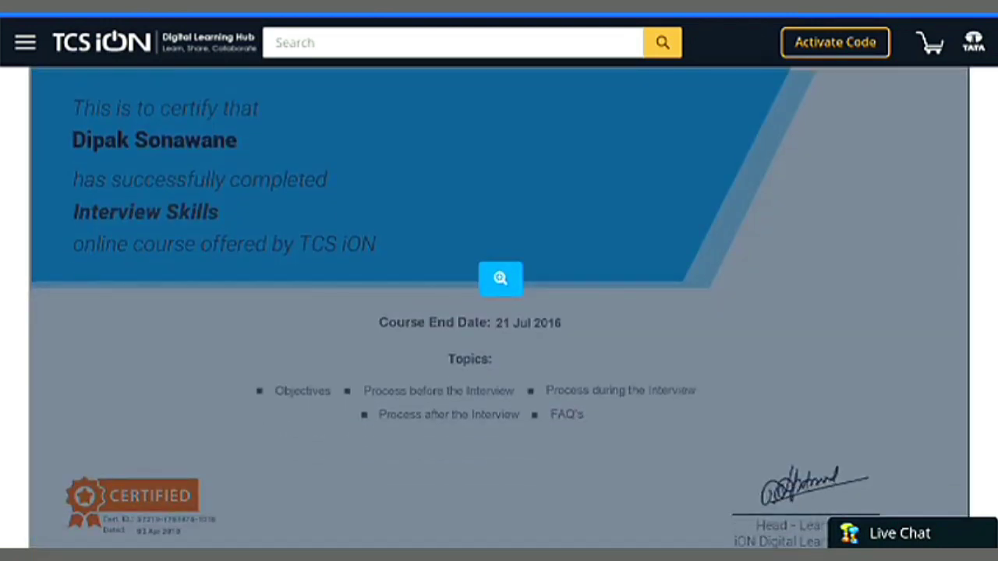
Preview the sample certificate enlarged, then close the preview.
click(499, 277)
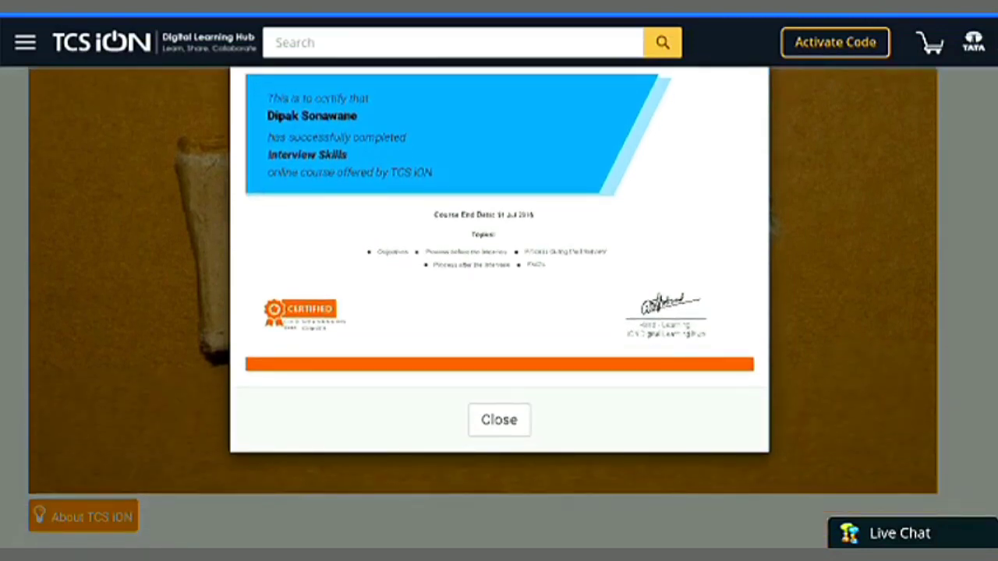
click(499, 421)
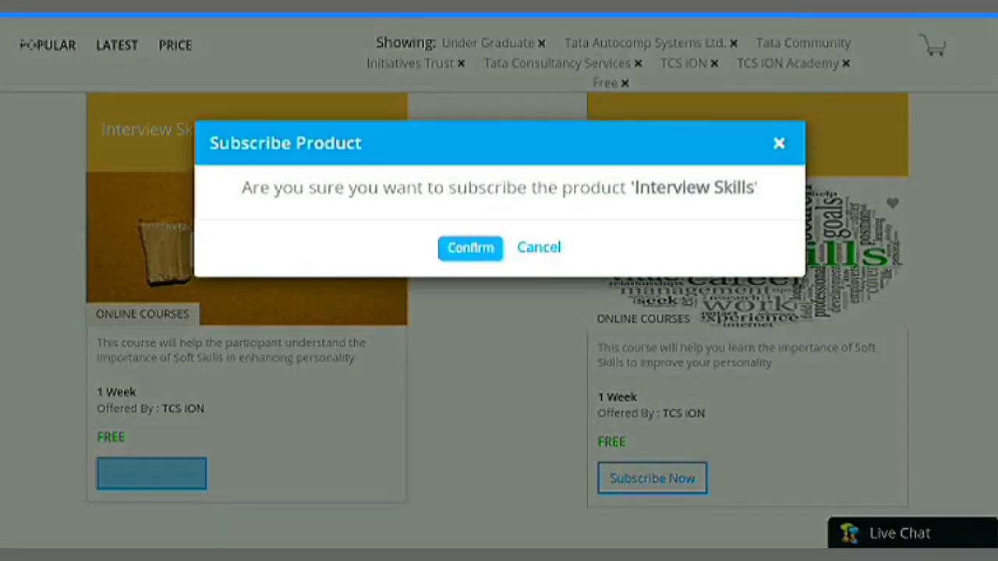
Confirm the Interview Skills subscription and launch Batch 04 from My Products.
click(469, 246)
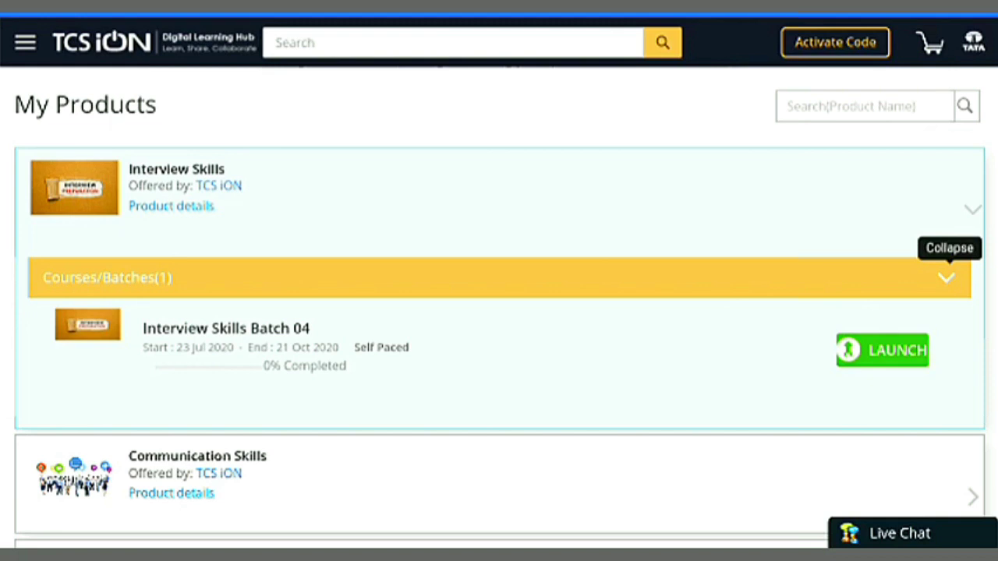
click(882, 351)
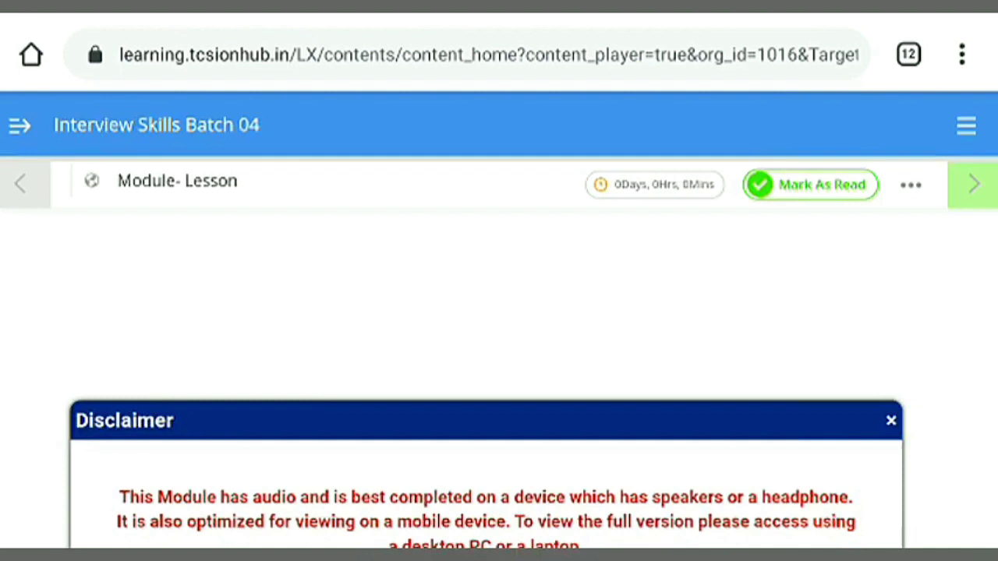
Dismiss the audio disclaimer and play the Objectives slide past its 732 learner comments.
click(889, 423)
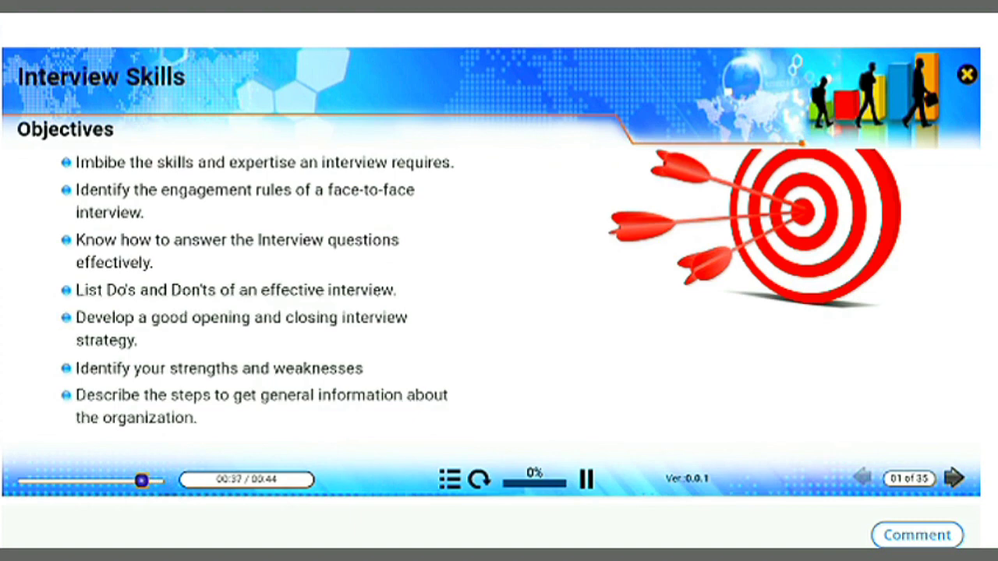
scroll(down, 3)
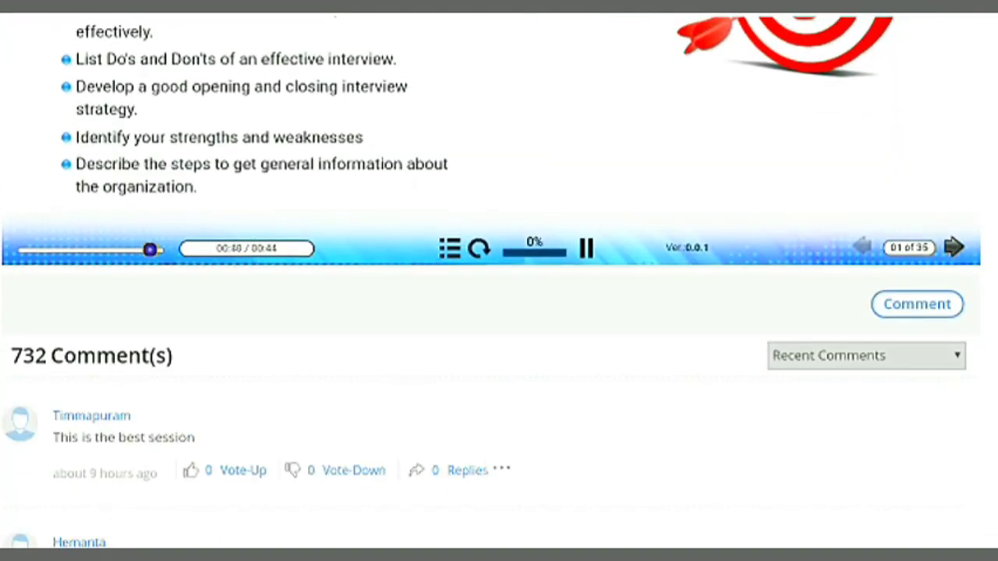
scroll(down, 3)
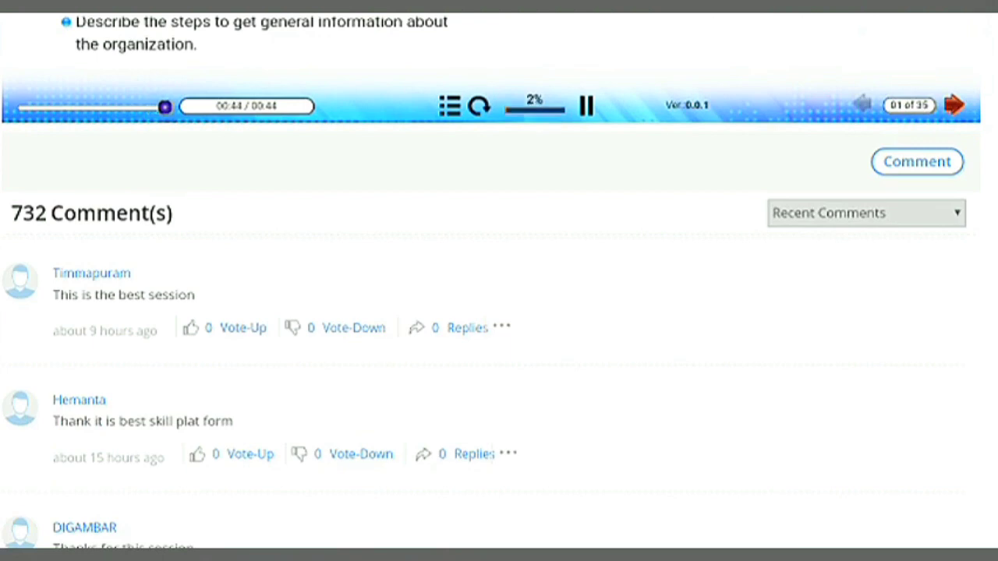
scroll(down, 3)
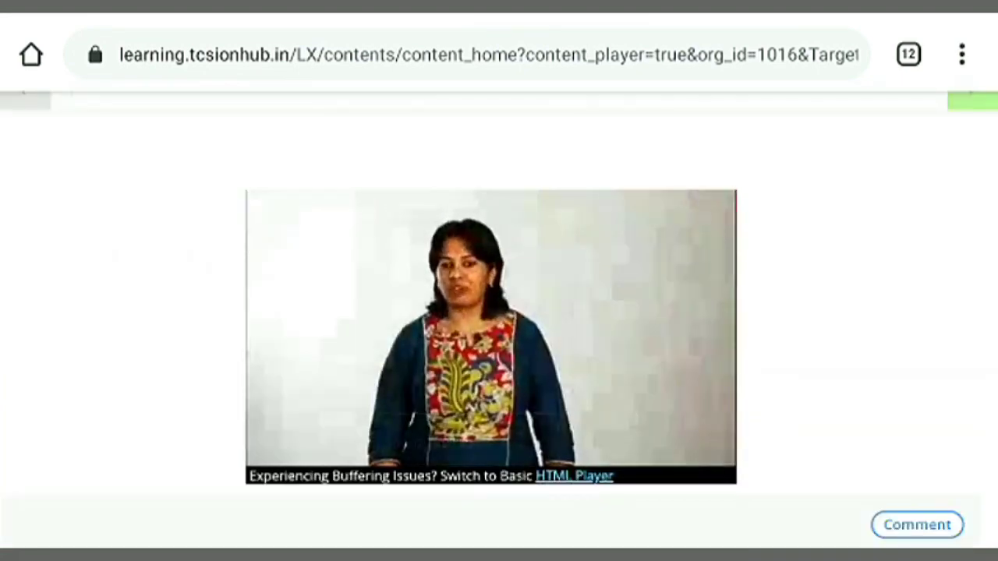
Advance to the assessment module showing 10 marks, 7 to pass, 3 attempts, 10 minutes.
click(482, 343)
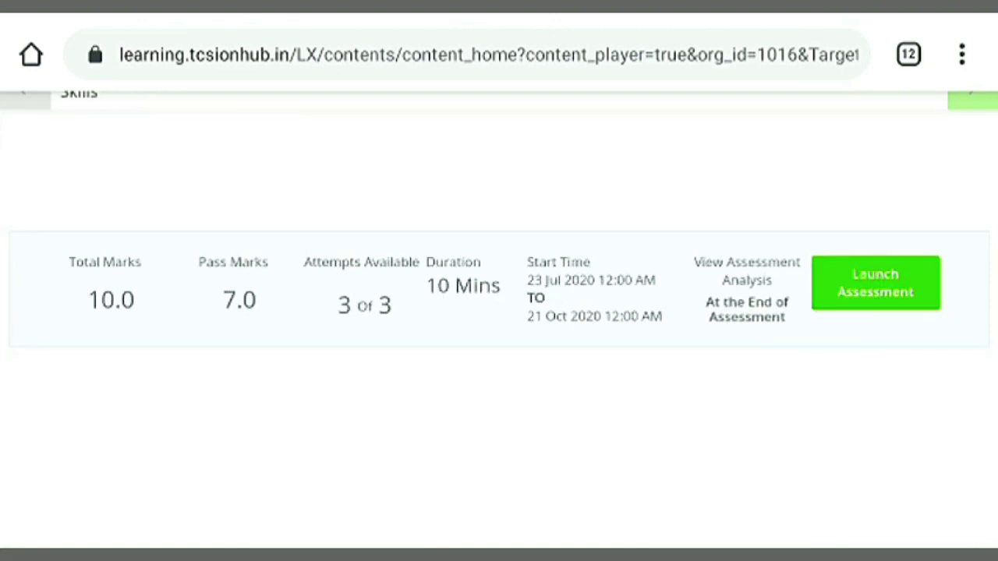
Launch the assessment, agree to the instructions and begin the Interview Skills quiz.
click(876, 284)
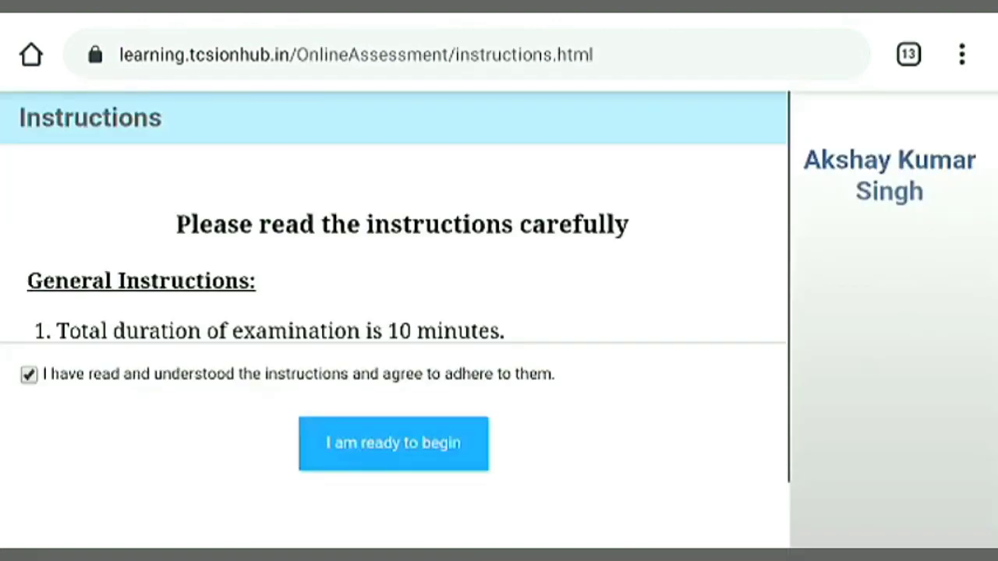
scroll(down, 3)
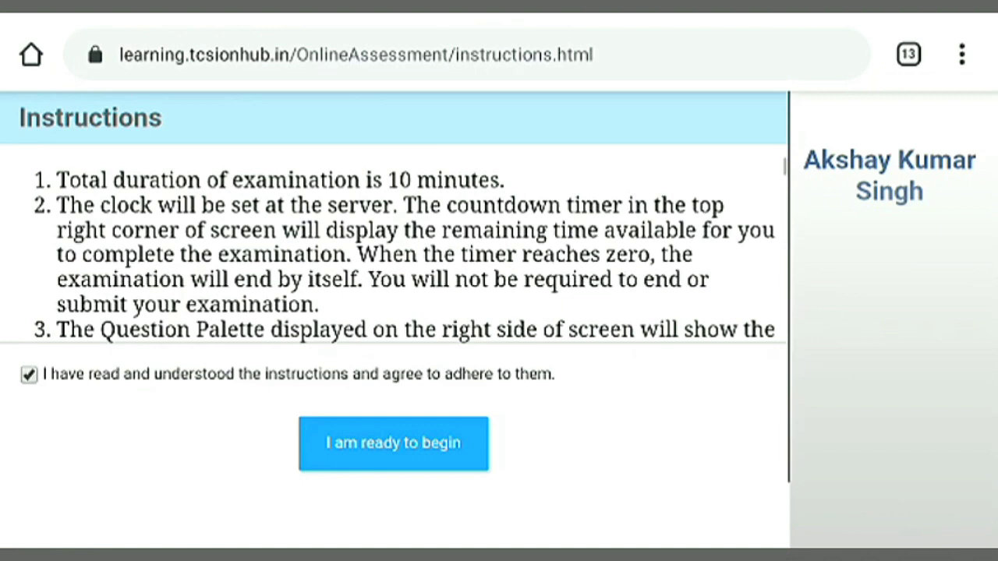
scroll(down, 3)
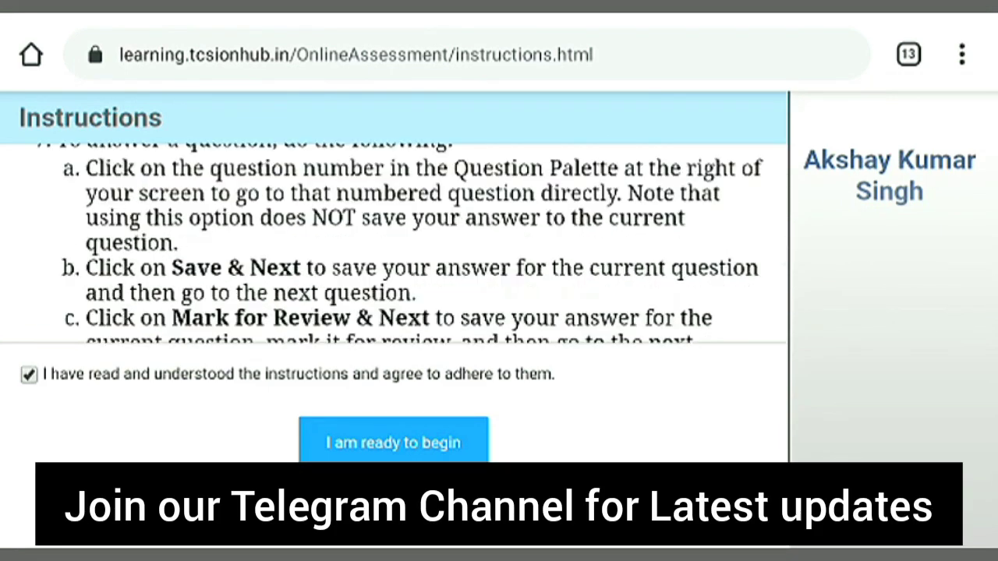
click(393, 443)
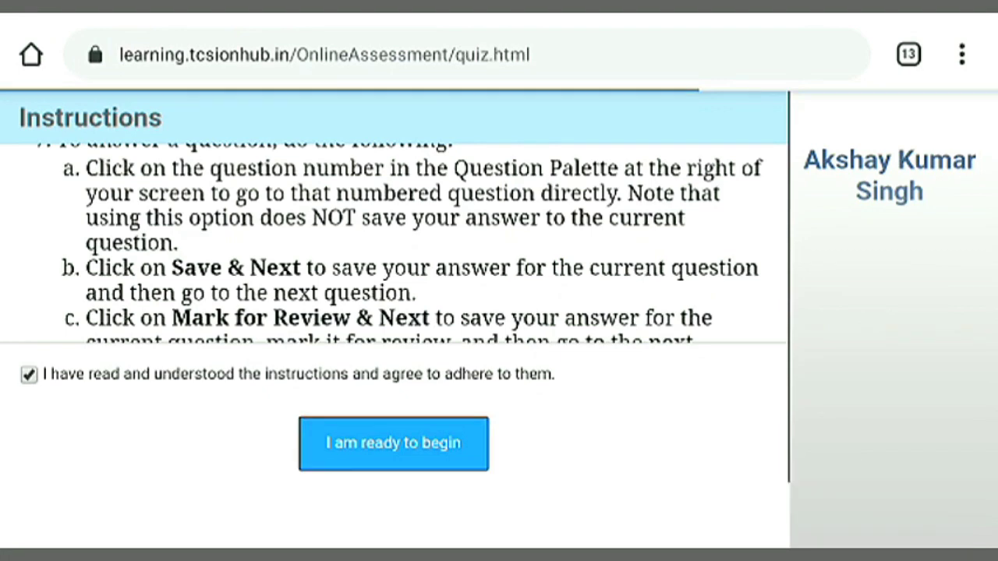
click(393, 443)
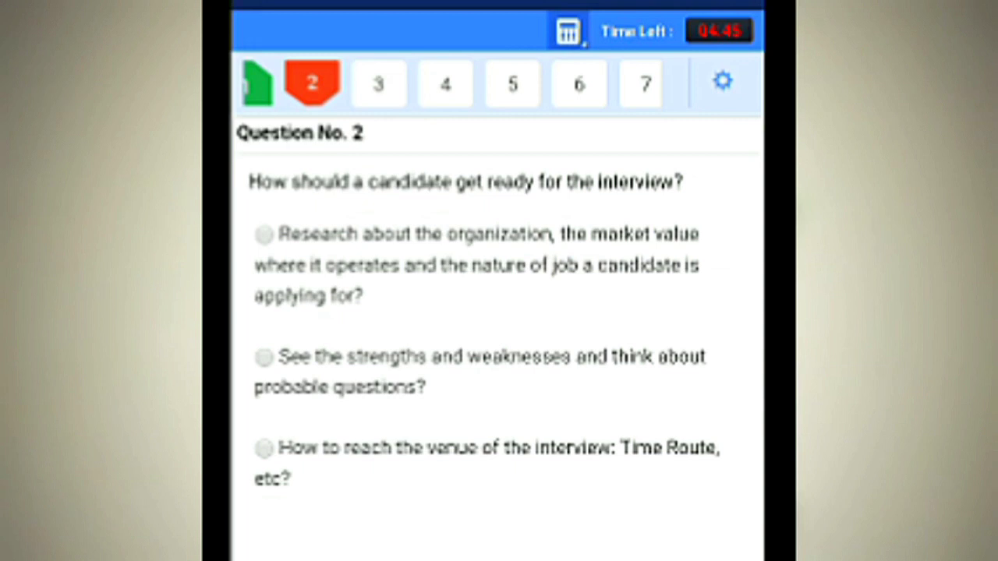
Answer questions 2–4, choosing 'Ten or fifteen minutes early' for arrival time.
click(259, 234)
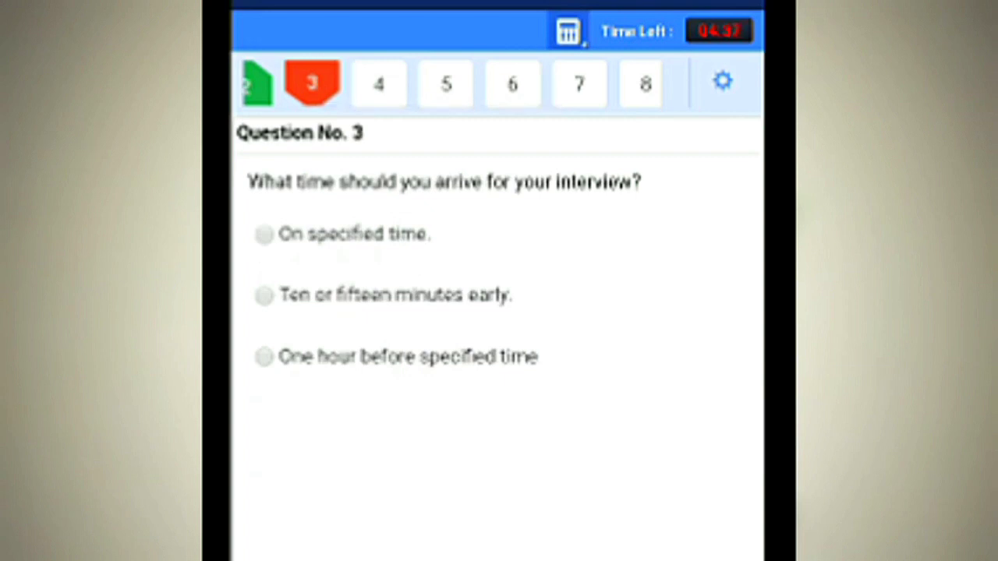
click(260, 296)
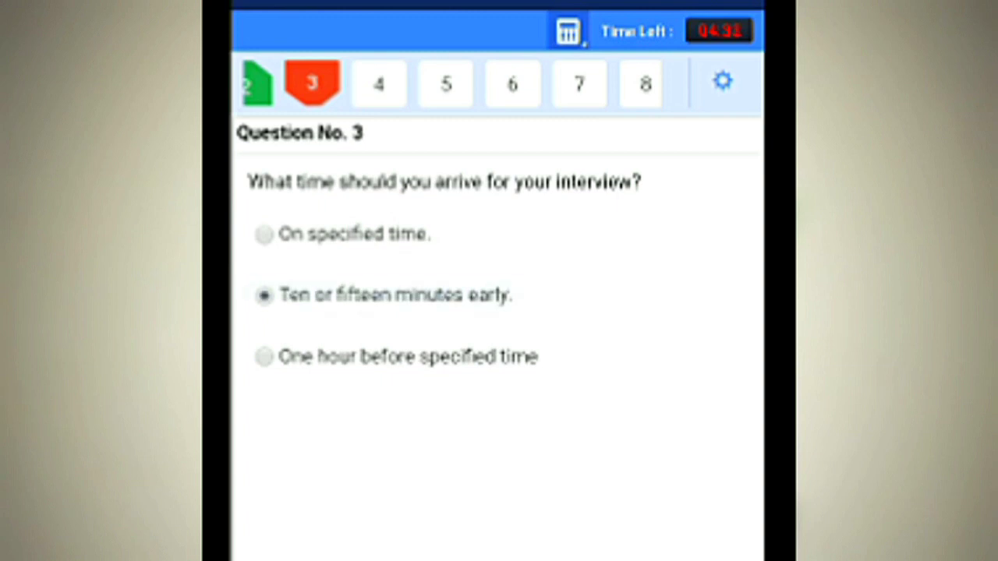
click(377, 84)
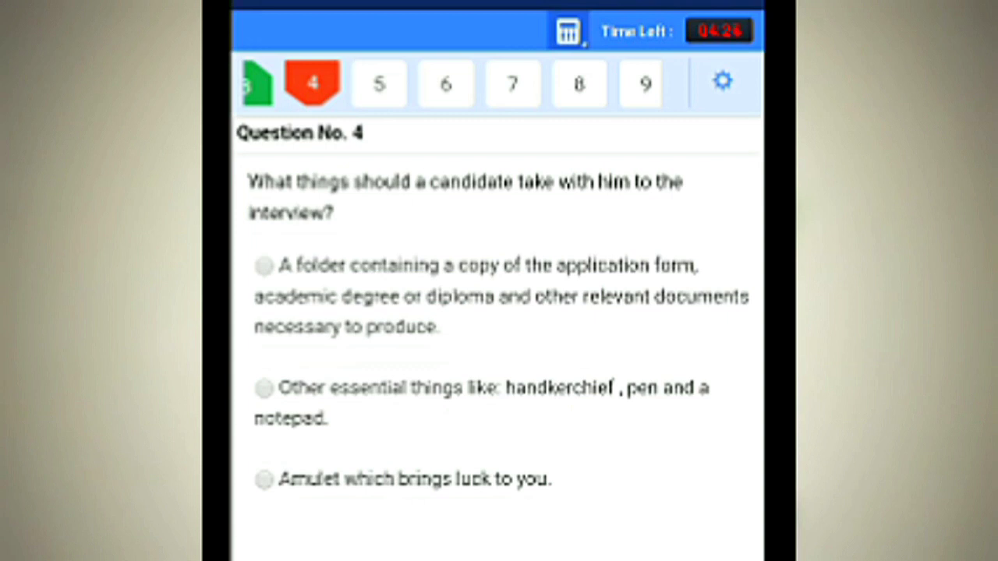
click(265, 269)
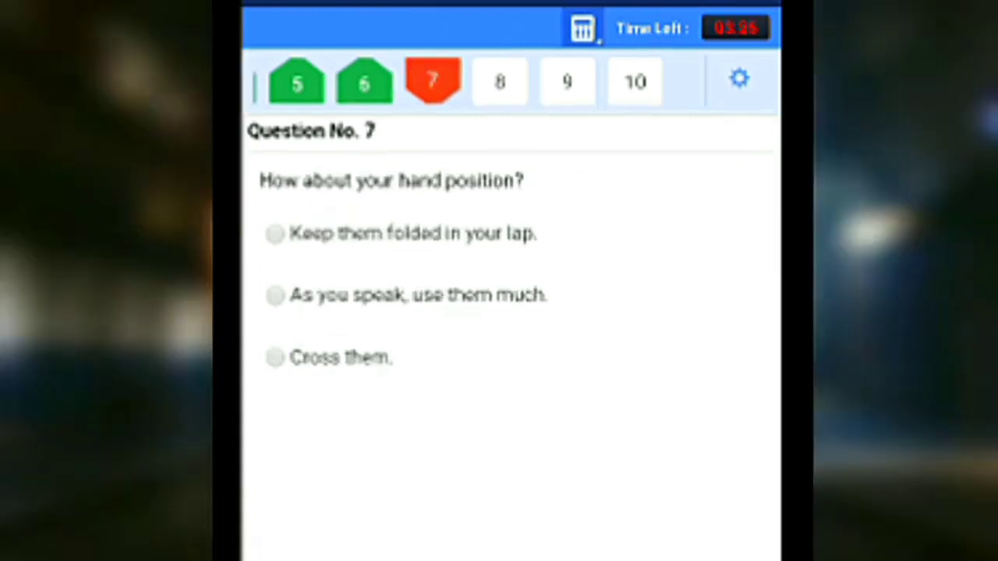
Answer questions 7–10, picking 'Brief and concise, with no irrelevant information' for Q9.
click(274, 358)
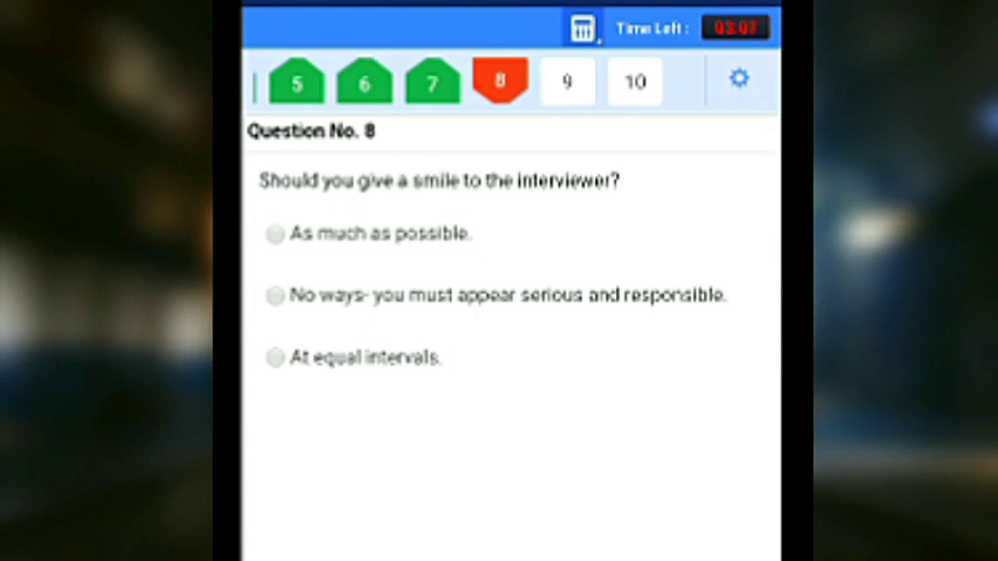
click(271, 357)
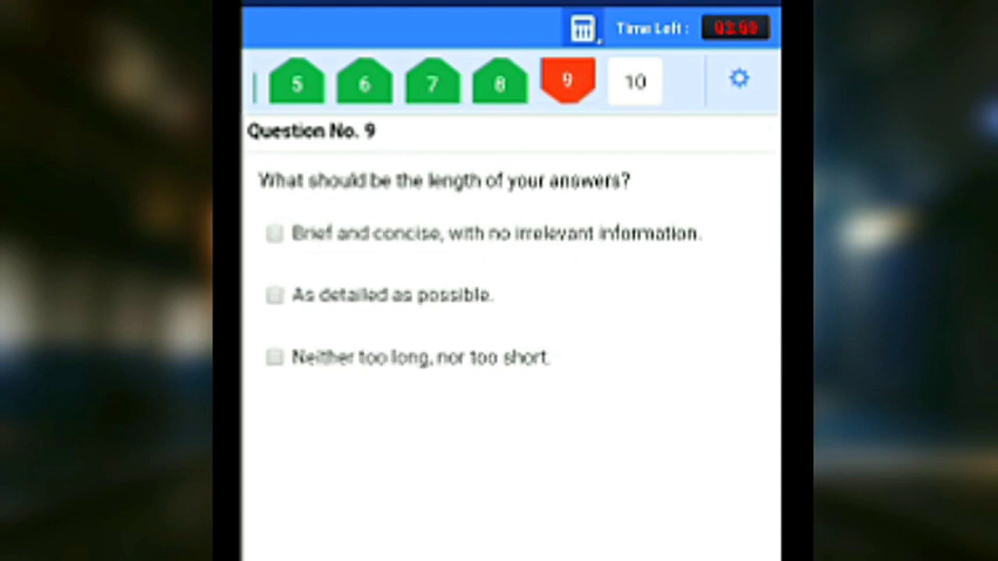
click(273, 234)
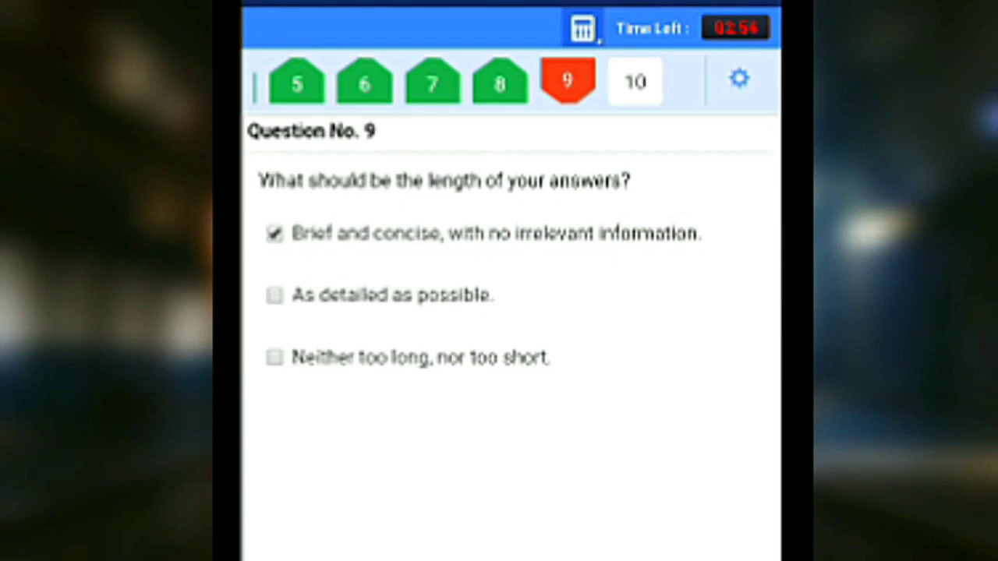
click(273, 358)
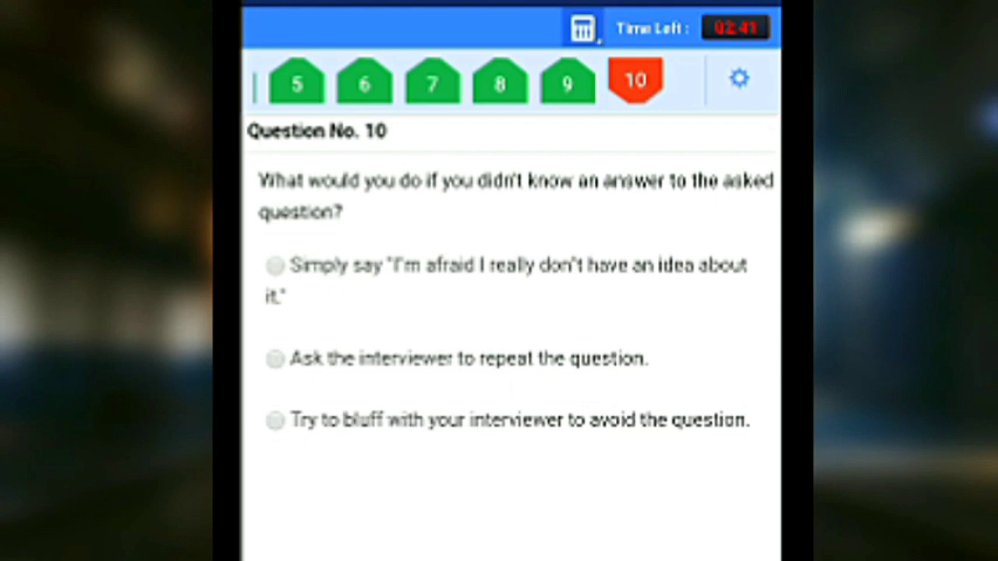
click(271, 265)
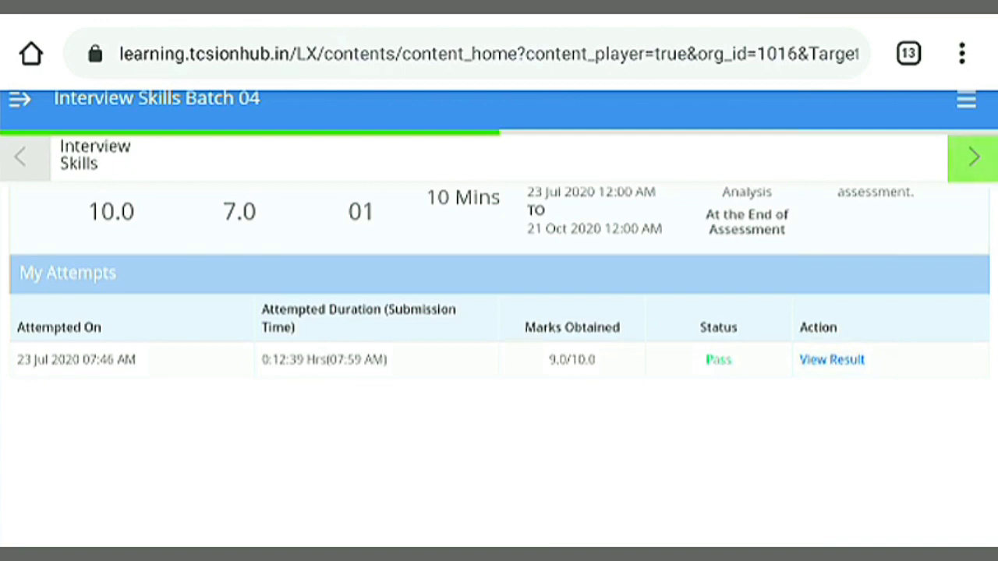
View the result of the passed 9/10 attempt from the My Attempts table.
click(832, 359)
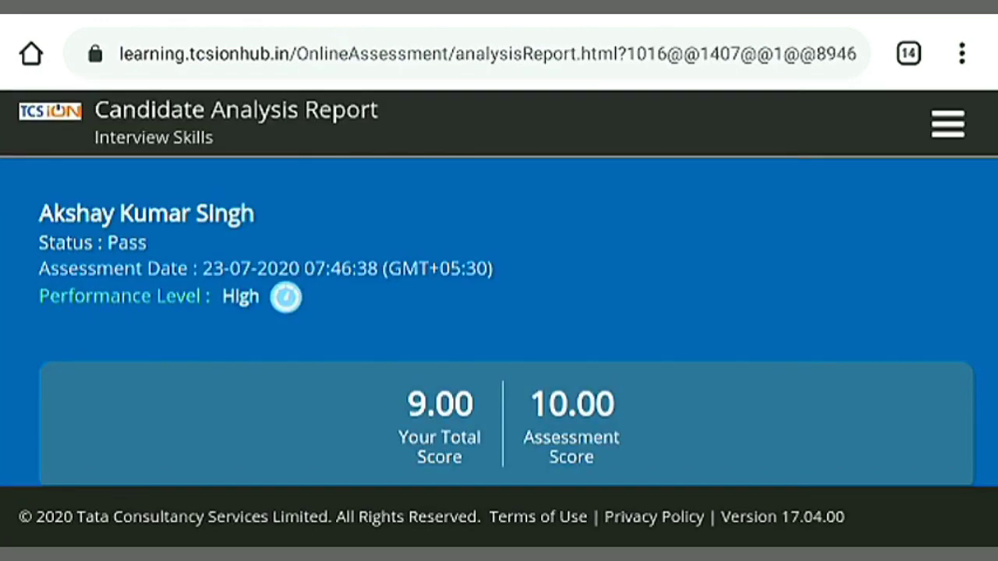
Show the Section Wise Analysis: Interview Skills entry from the report's section menu.
scroll(down, 3)
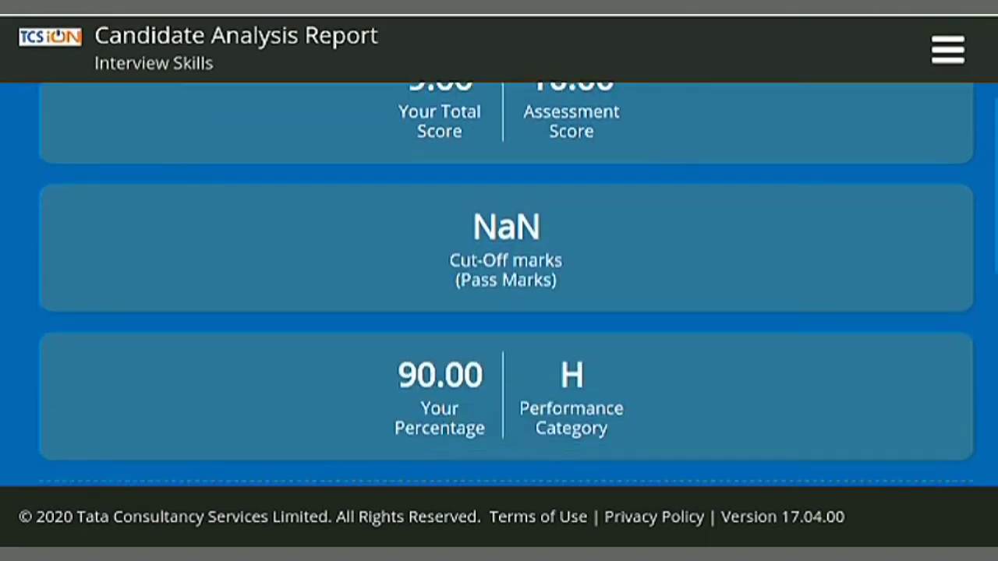
scroll(down, 3)
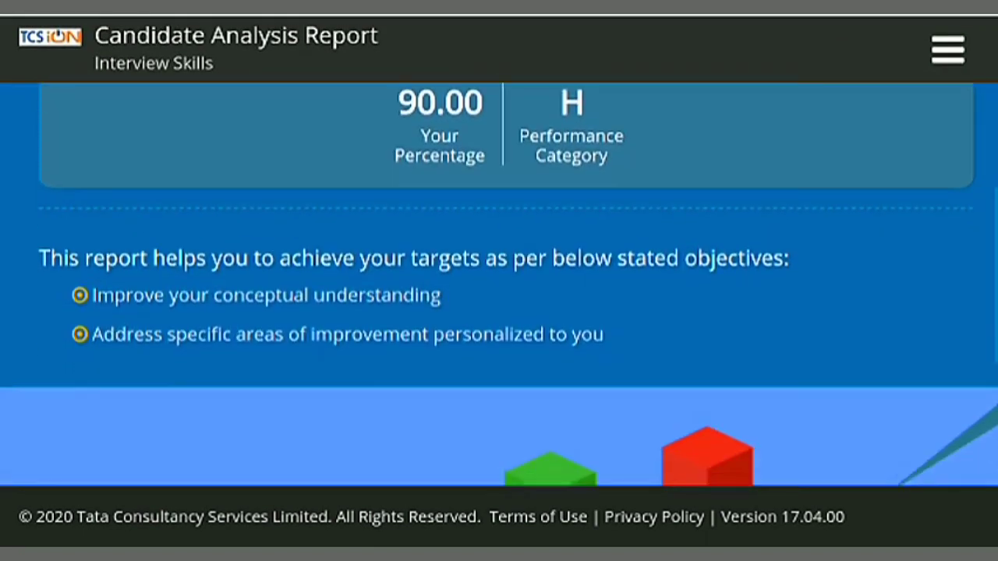
scroll(down, 3)
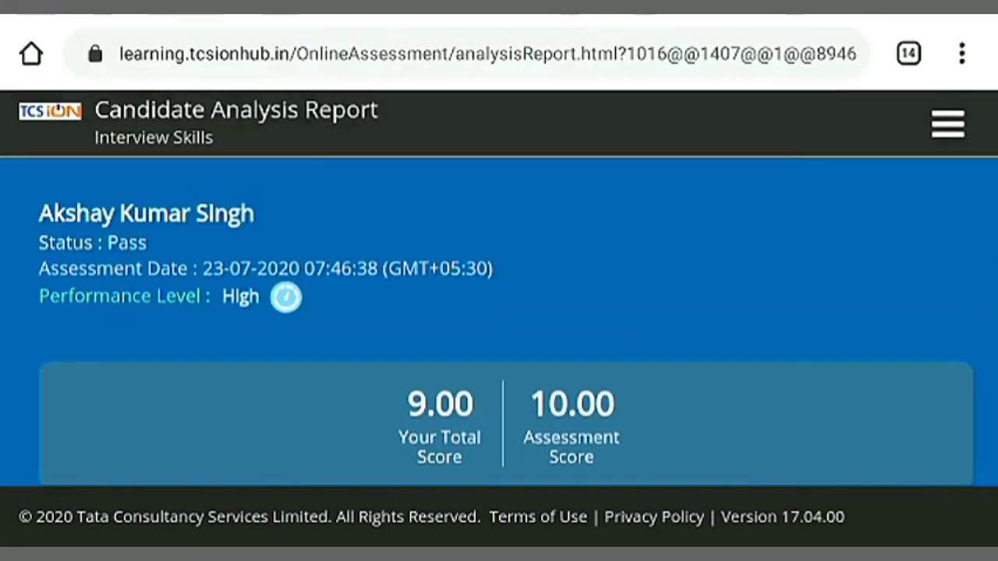
click(945, 122)
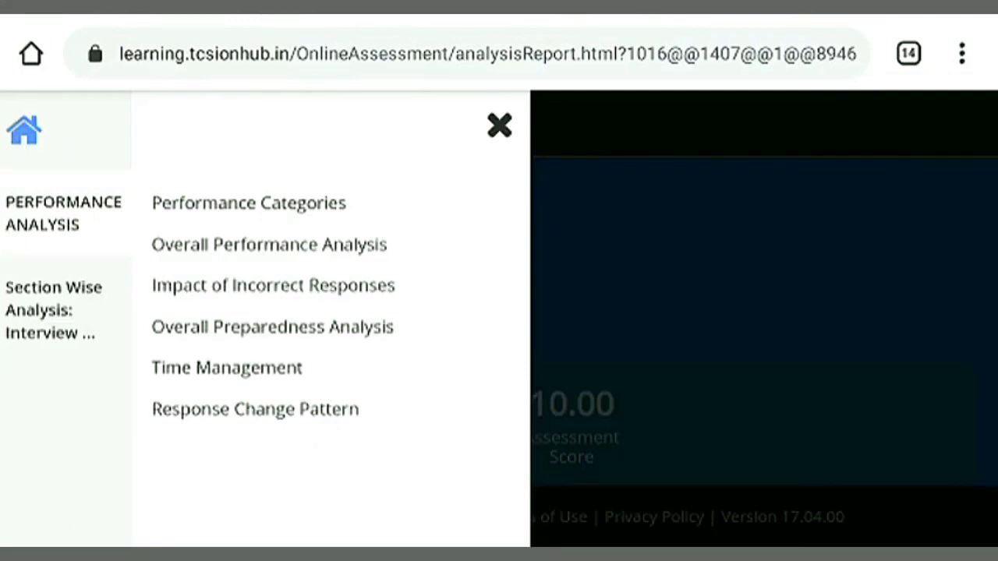
click(498, 124)
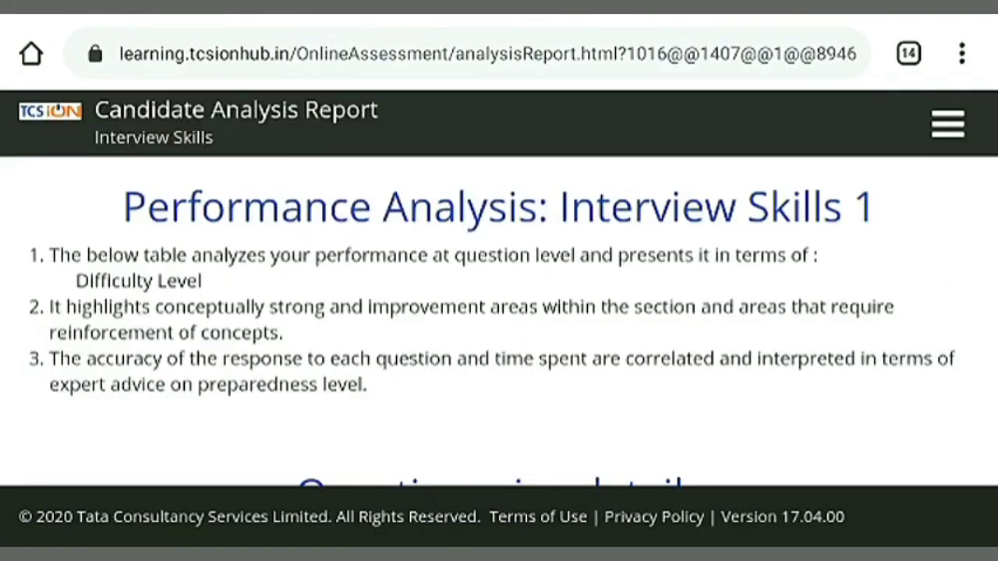
scroll(down, 3)
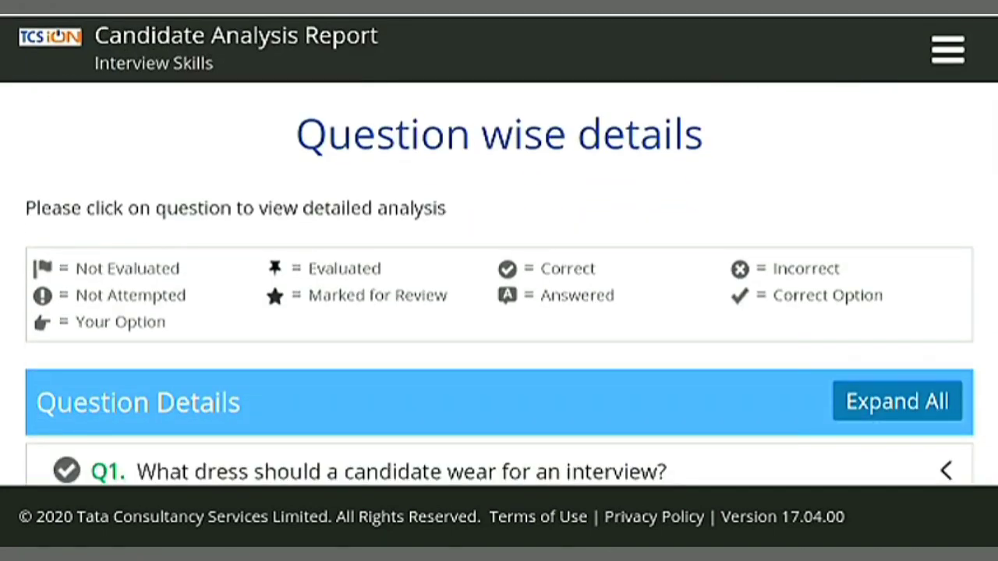
scroll(down, 3)
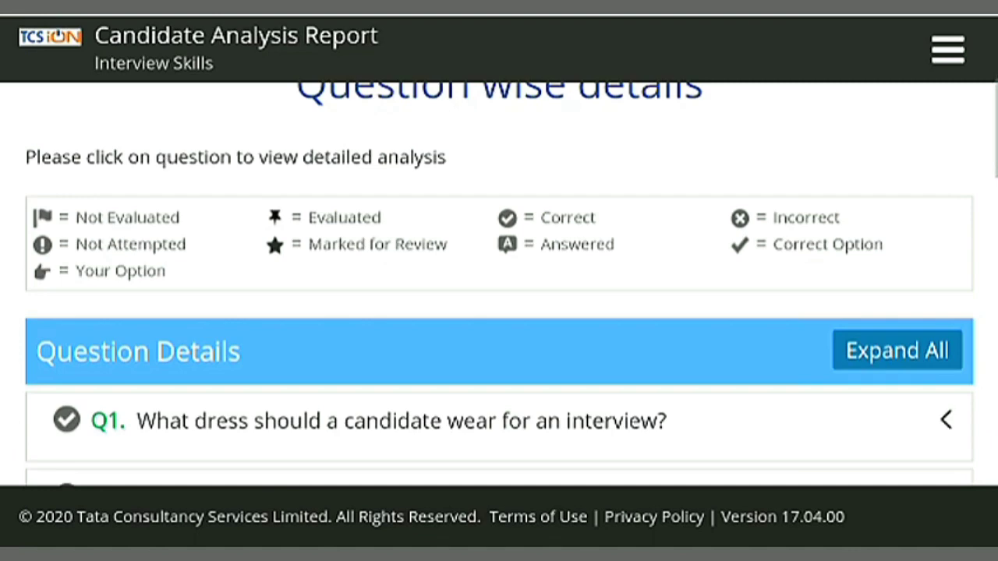
scroll(down, 3)
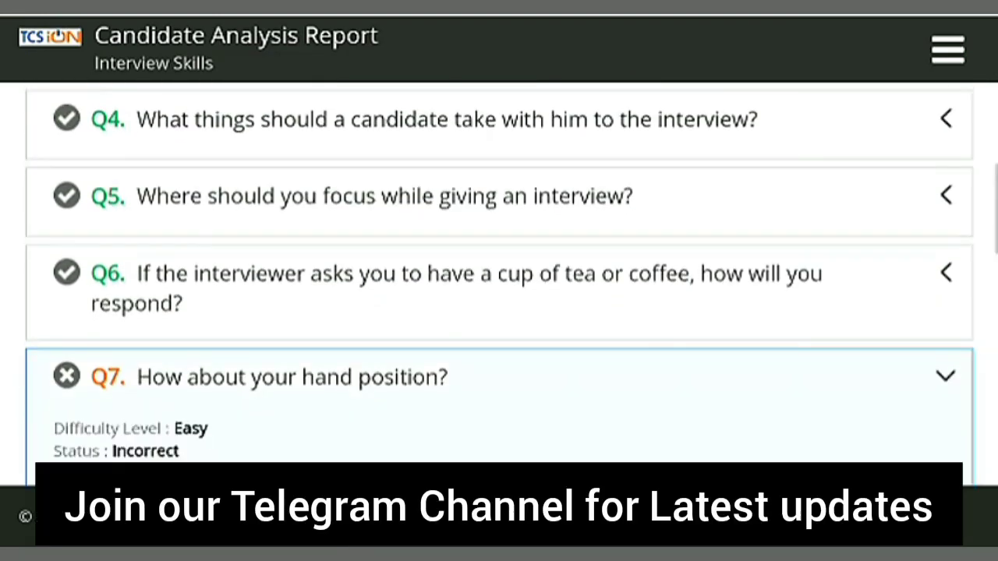
scroll(down, 3)
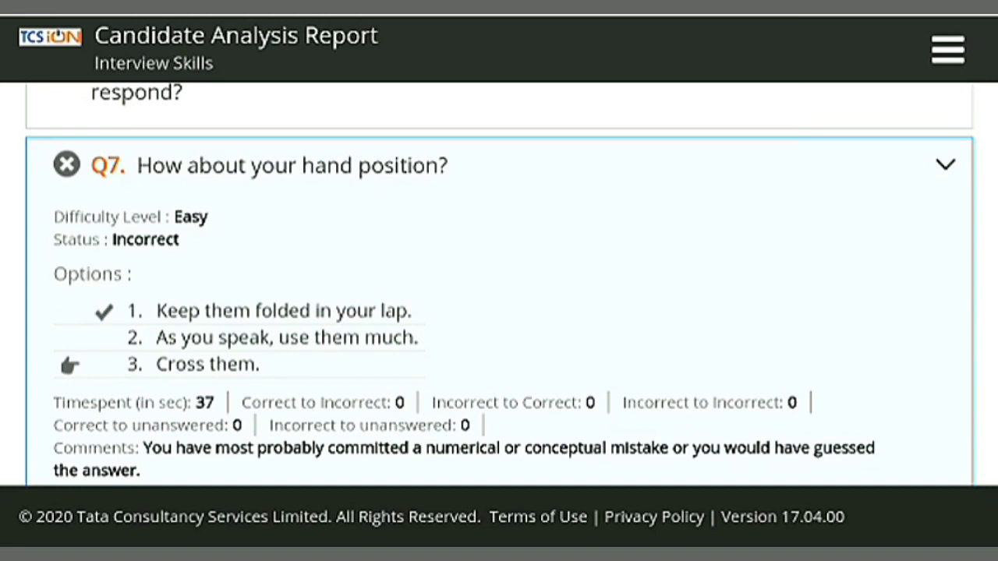
scroll(down, 3)
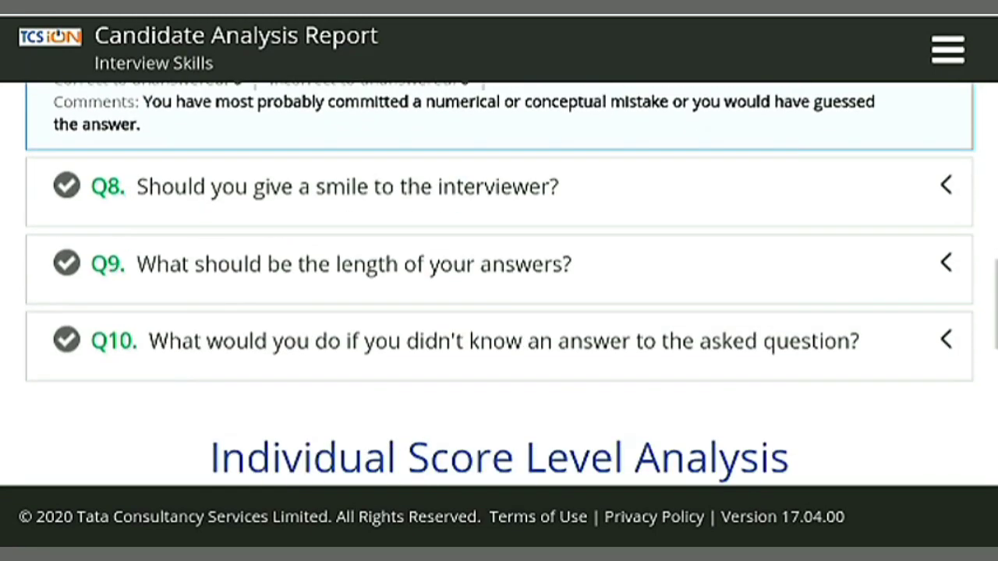
scroll(down, 3)
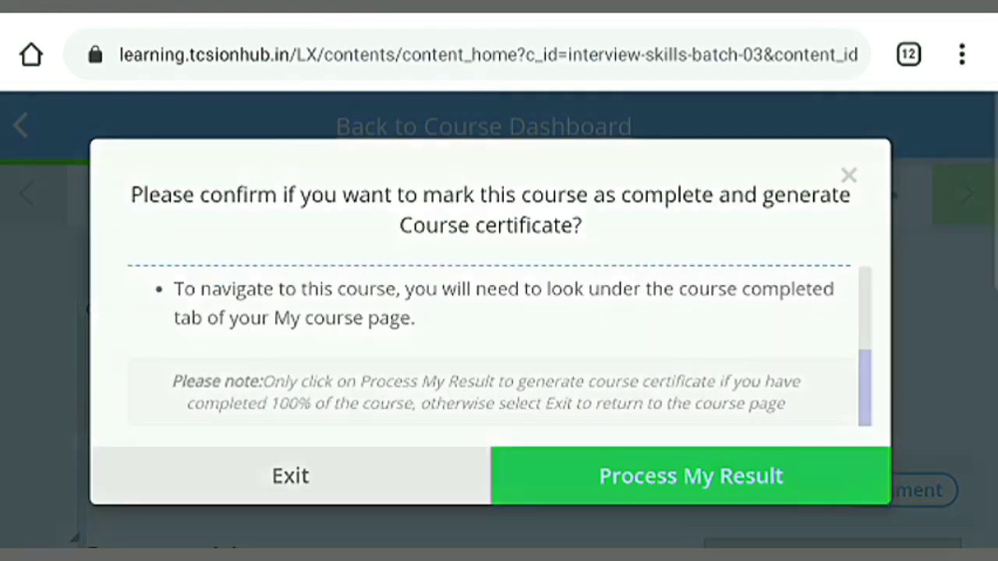
Confirm 'Process My Result' to complete Interview Skills and generate the certificate dated 23 Jul 2020.
click(691, 475)
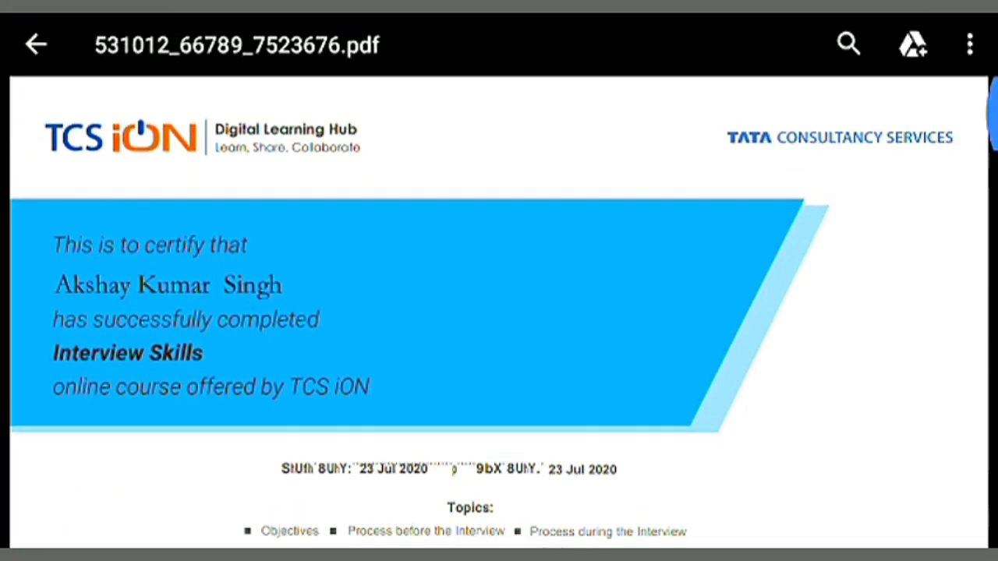
Review the Interview Skills certificate PDF and go back from the document.
click(44, 44)
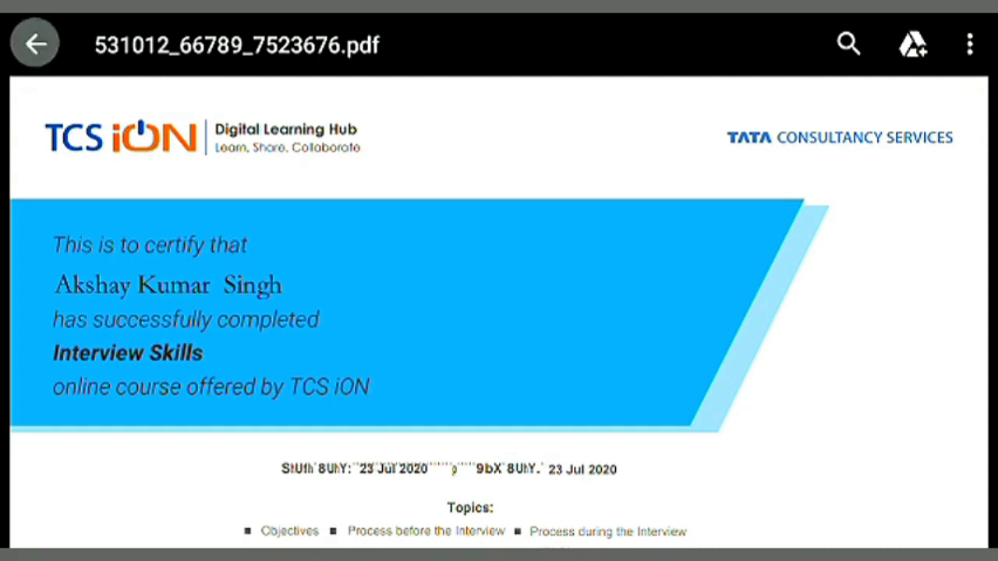